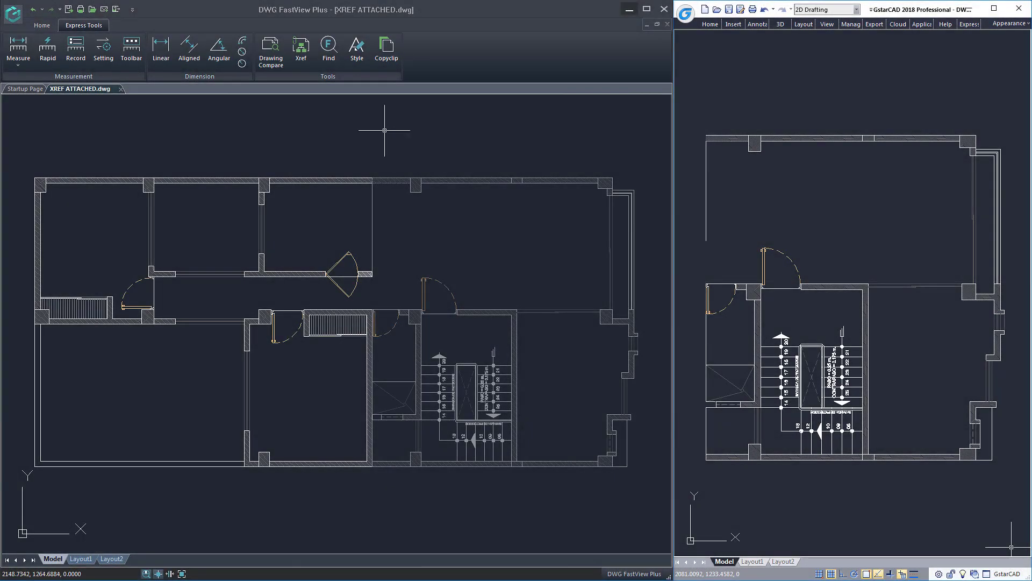
{"action": "mouse_move", "coordinate": [440, 187]}
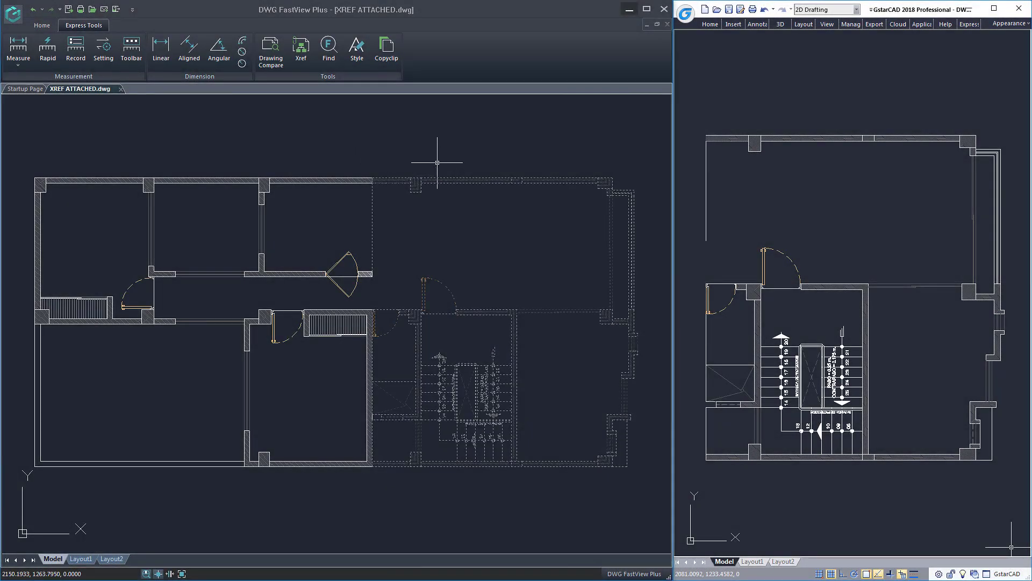
{"action": "mouse_move", "coordinate": [466, 301]}
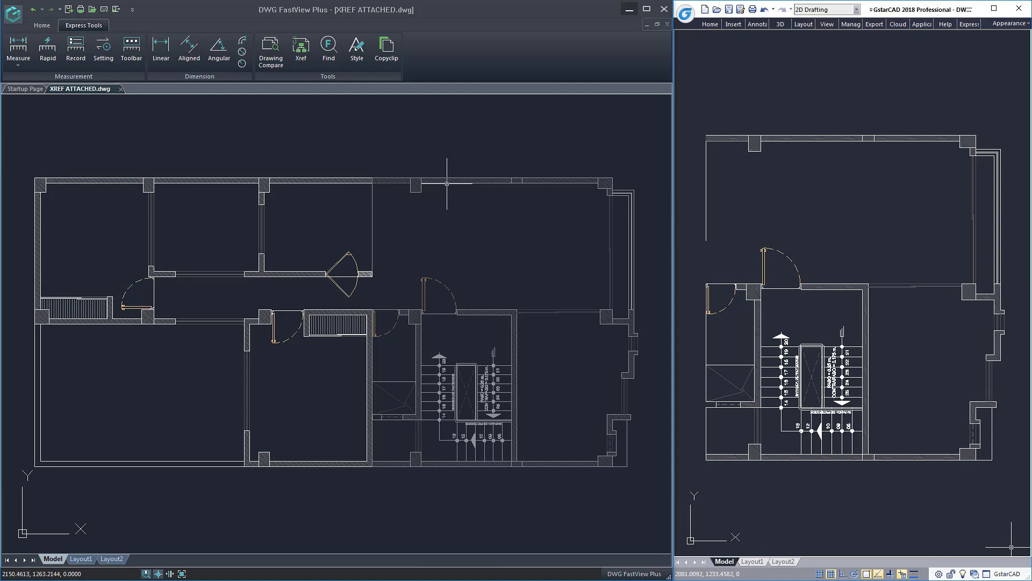
- Show the External Reference palette and its attach options for DWG, image, DWF, DGN and PDF
{"action": "left_click", "coordinate": [300, 46]}
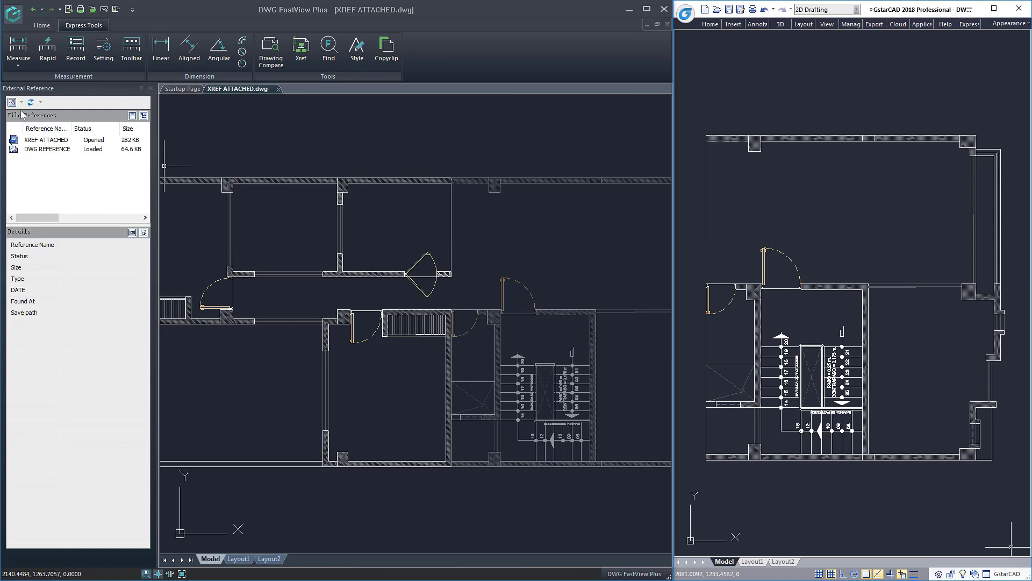
{"action": "left_click", "coordinate": [11, 101]}
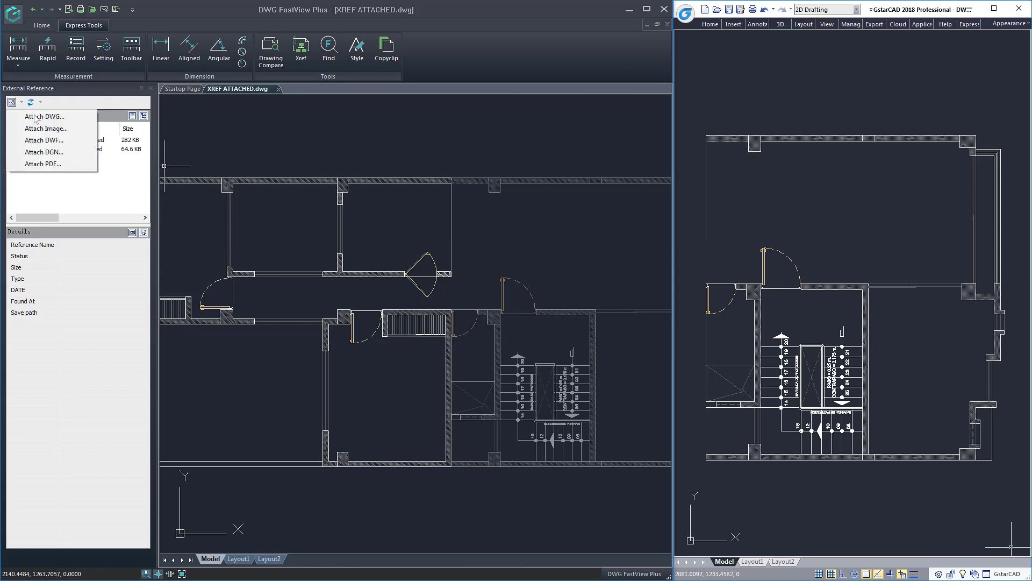
{"action": "mouse_move", "coordinate": [46, 128]}
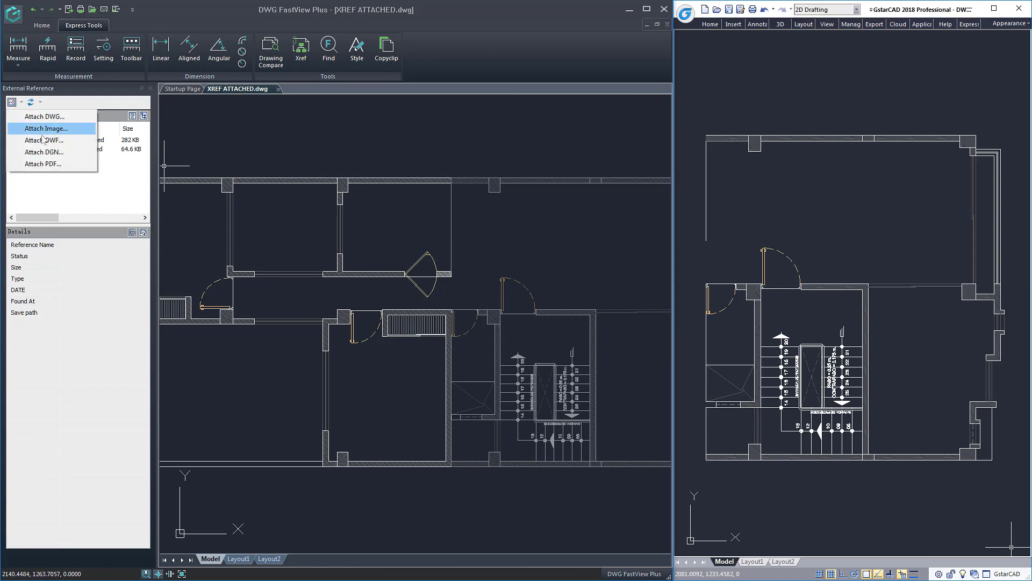
{"action": "mouse_move", "coordinate": [42, 163]}
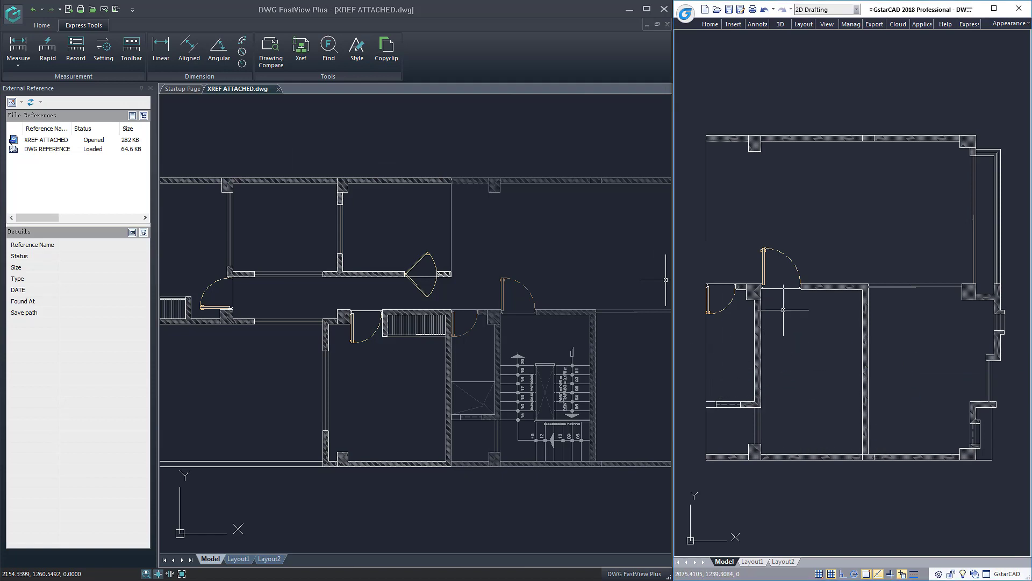
{"action": "mouse_move", "coordinate": [768, 101]}
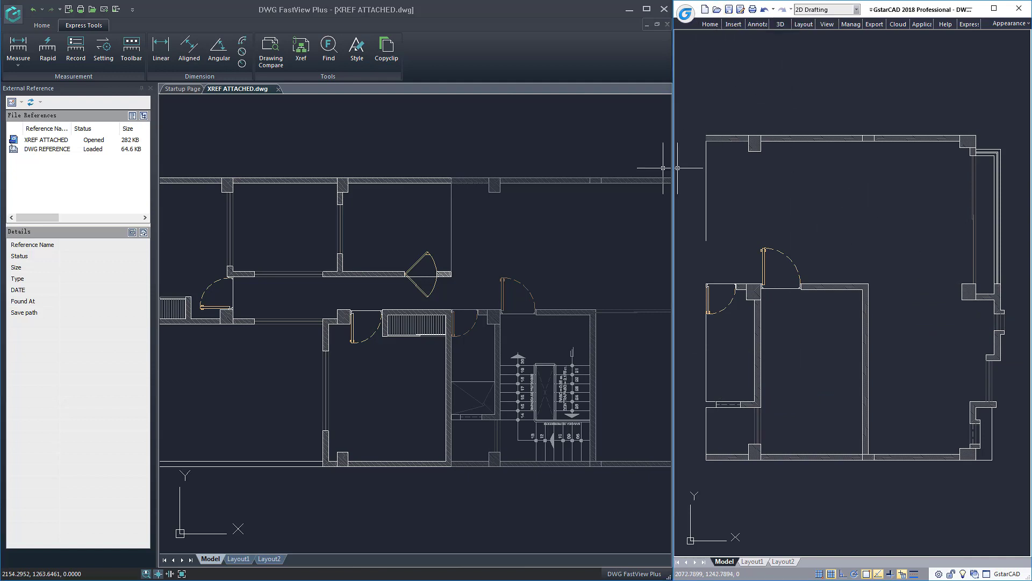
{"action": "mouse_move", "coordinate": [409, 137]}
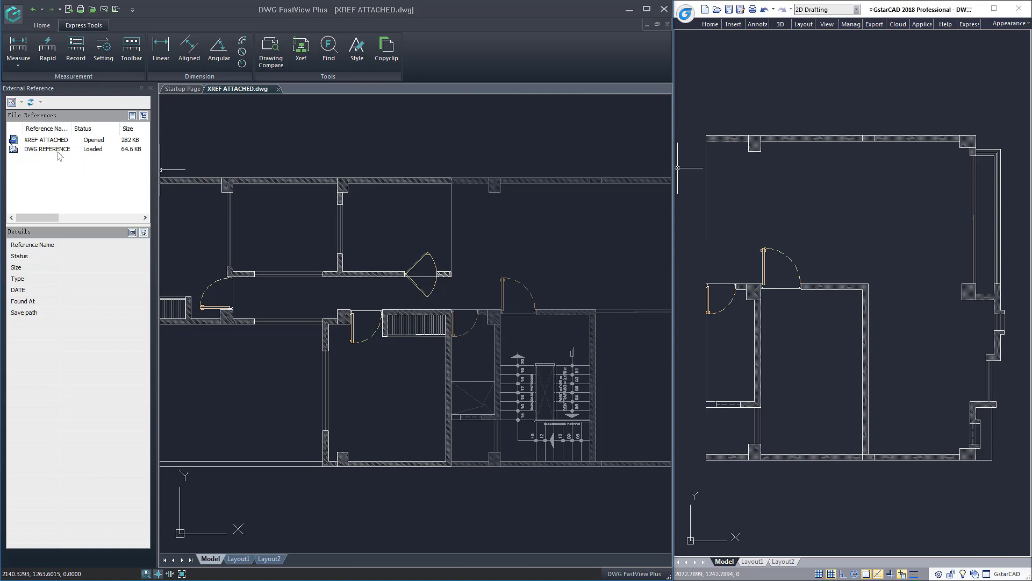
- Reload DWG REFERENCE so the plan updates to 58.3 KB without the stairwell
{"action": "left_click", "coordinate": [47, 149]}
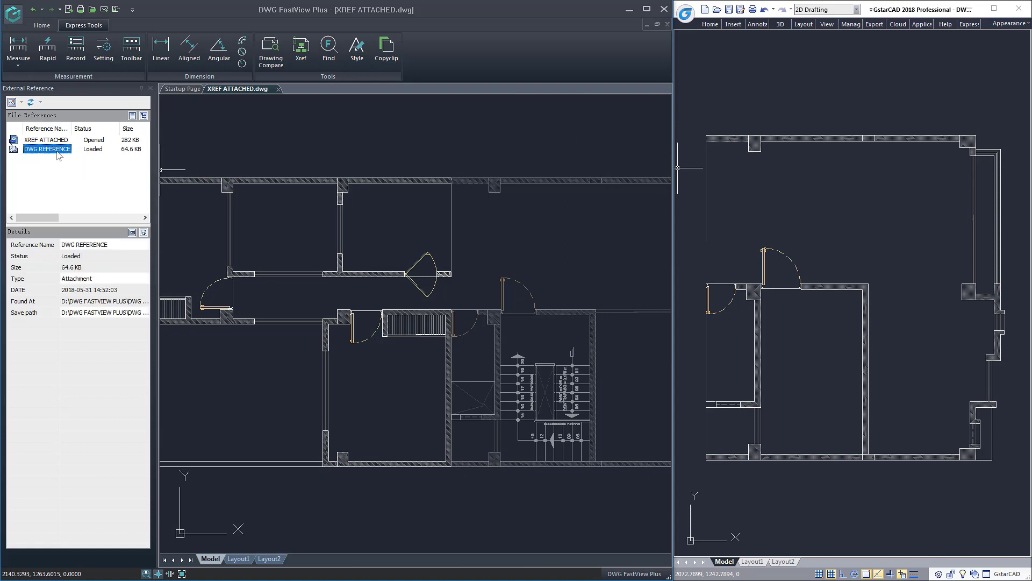
{"action": "right_click", "coordinate": [46, 148]}
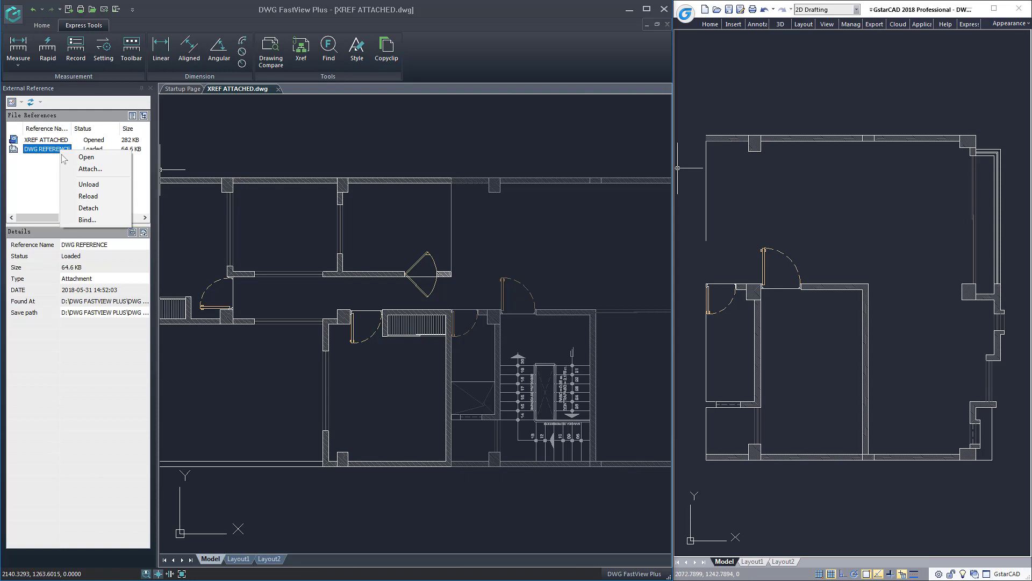
{"action": "mouse_move", "coordinate": [87, 208]}
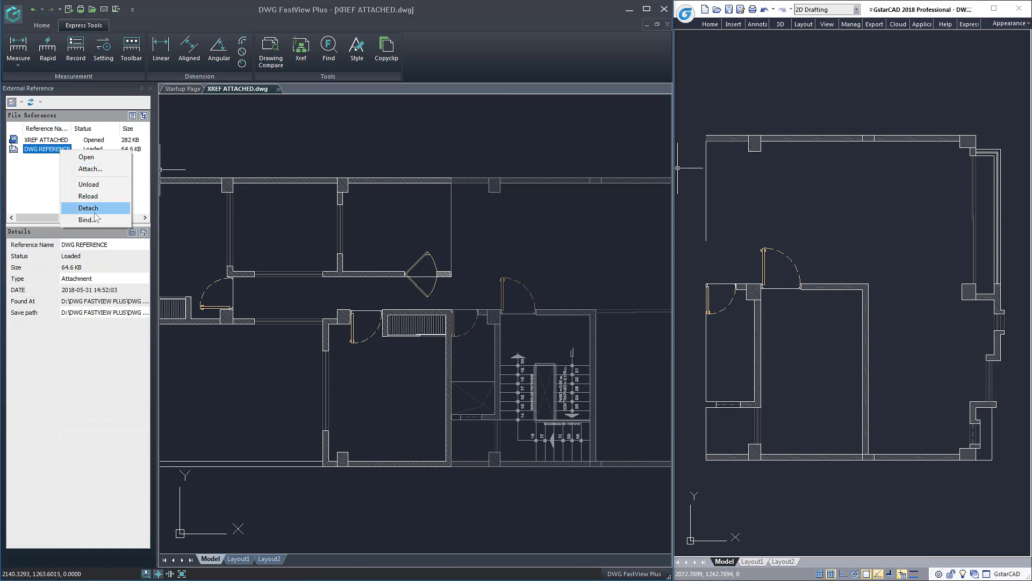
{"action": "mouse_move", "coordinate": [87, 196]}
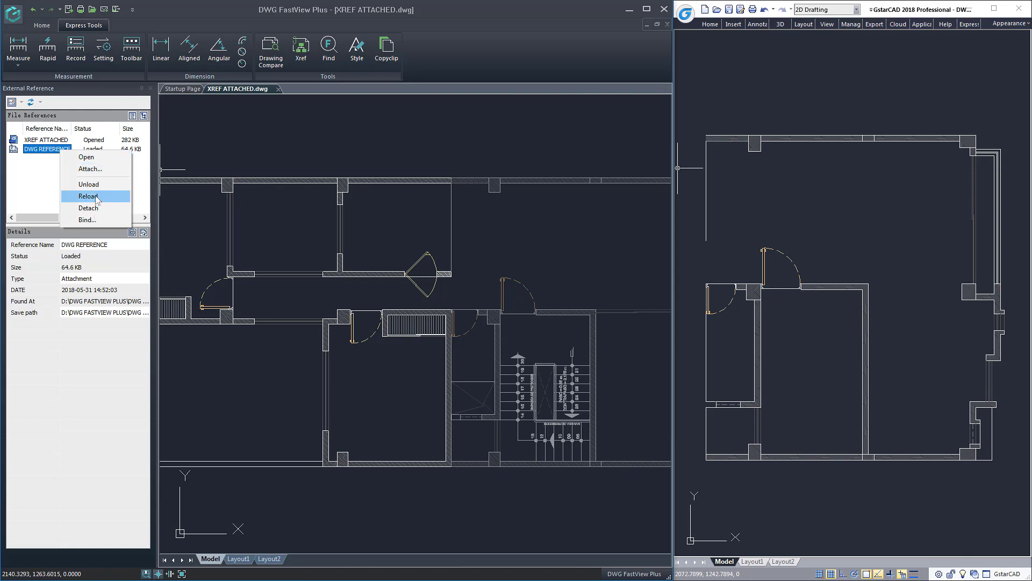
{"action": "left_click", "coordinate": [88, 195]}
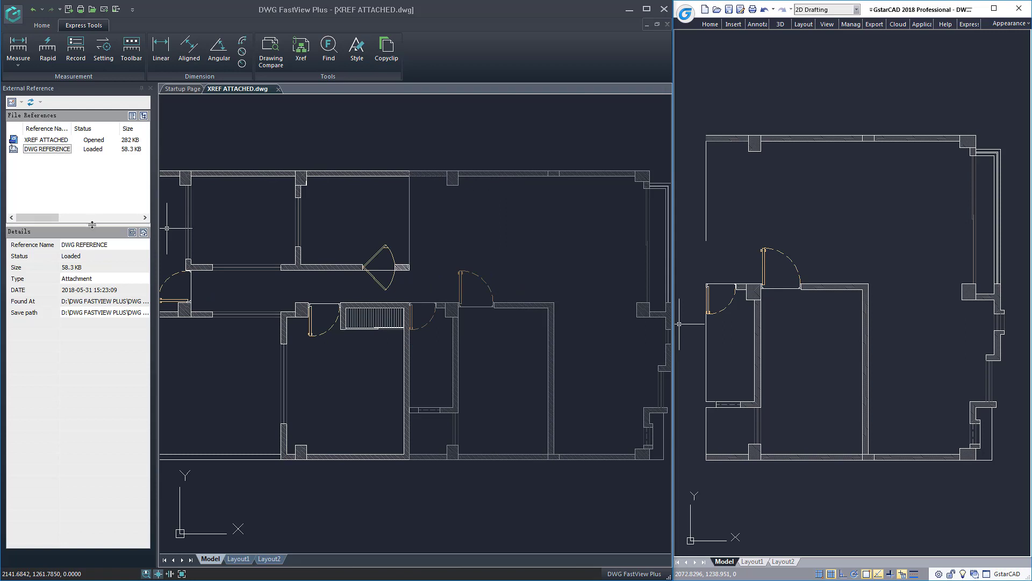
{"action": "left_click", "coordinate": [131, 231]}
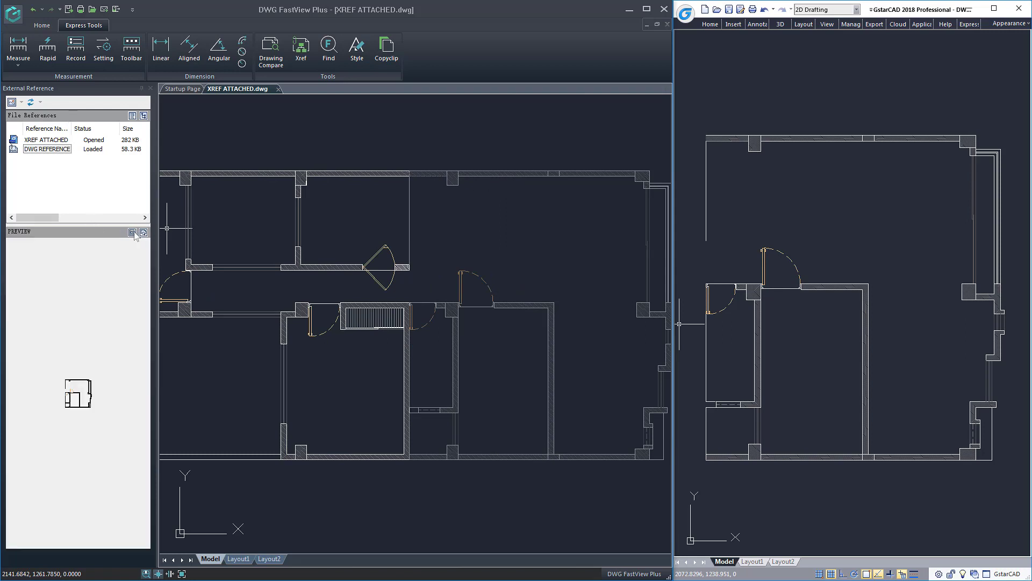
{"action": "mouse_move", "coordinate": [131, 233]}
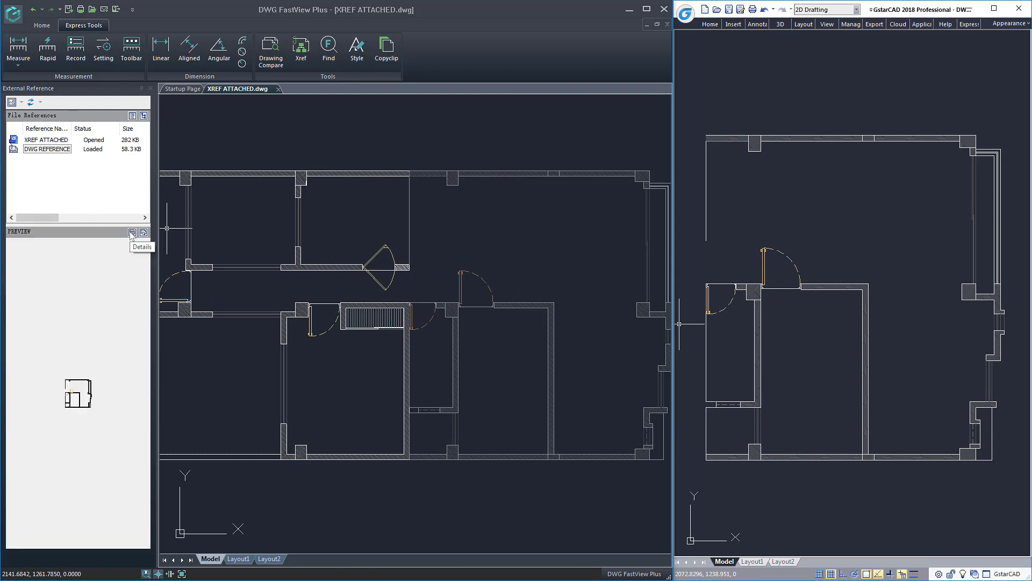
{"action": "left_click", "coordinate": [132, 233]}
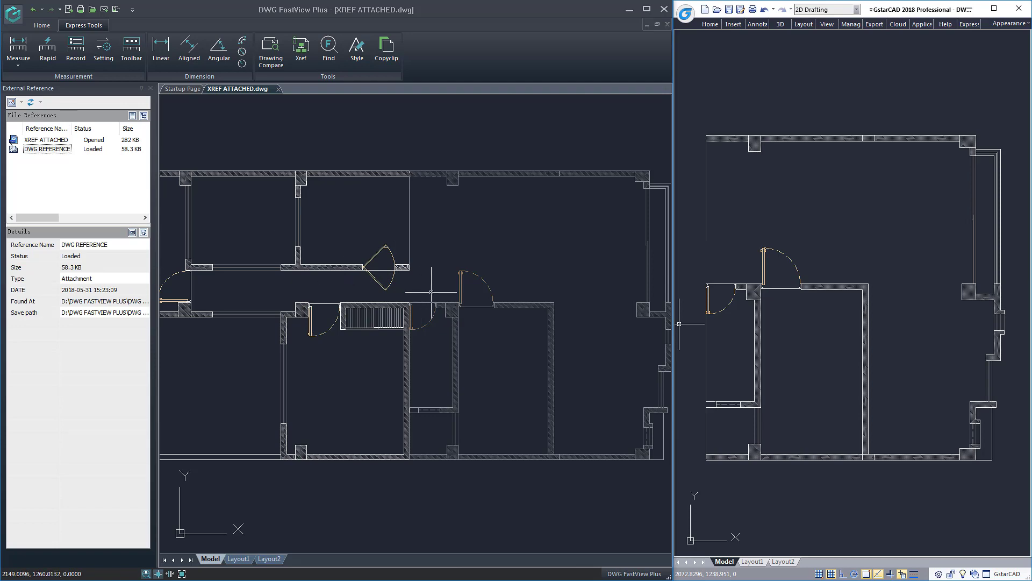